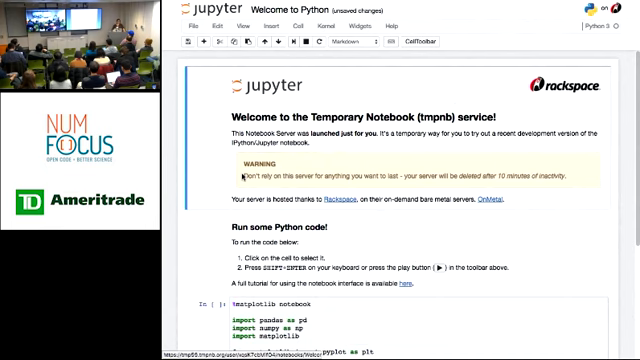
Run the sample pandas and matplotlib plotting cell with Shift+Enter so its output appears below.
scroll("down", 3)
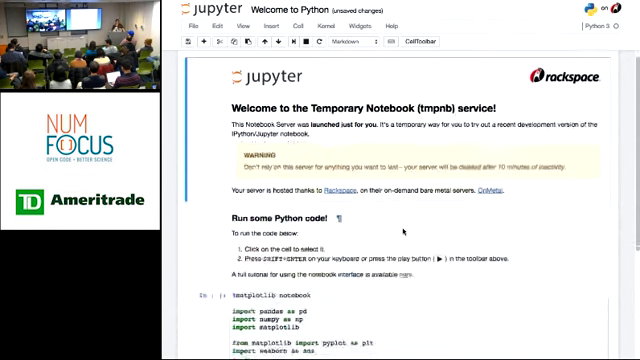
scroll("down", 3)
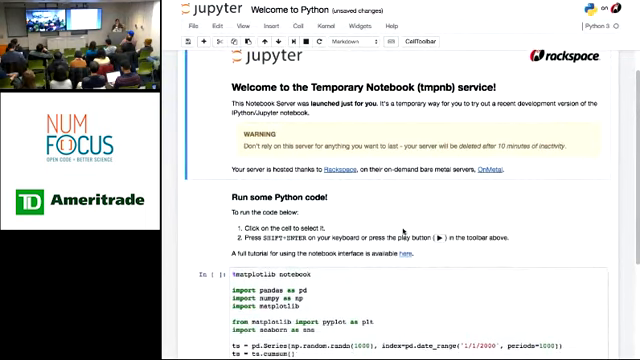
scroll("down", 3)
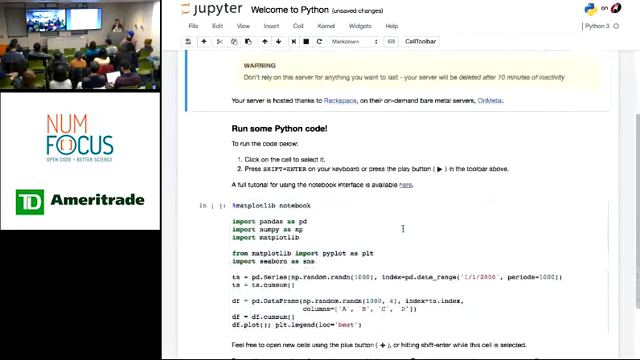
scroll("down", 3)
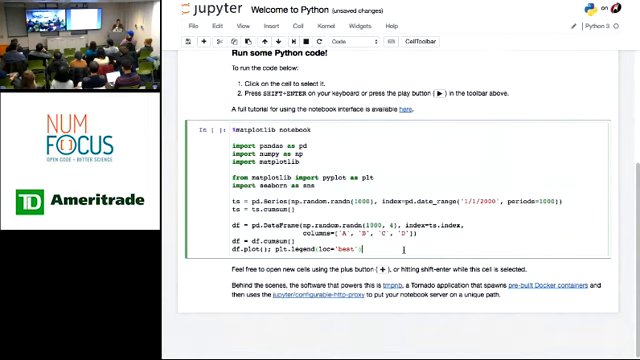
key("shift+enter")
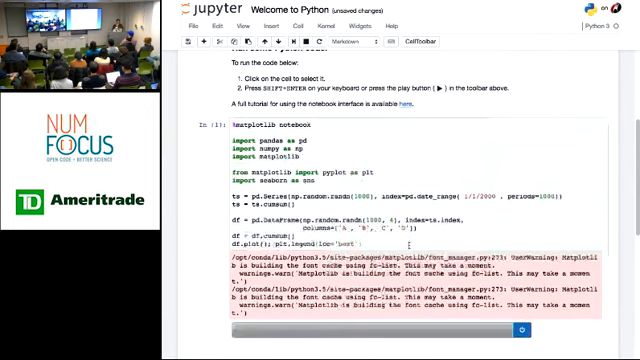
scroll("down", 3)
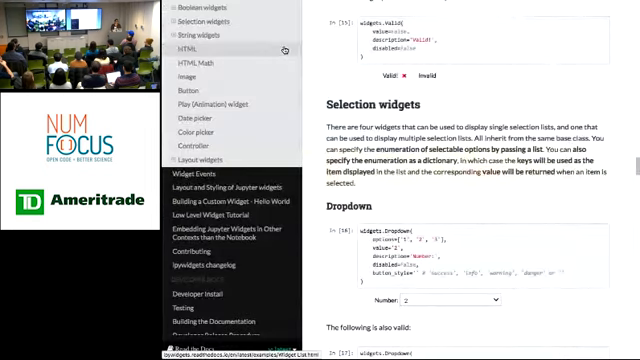
Scroll through the ipywidgets Widget List page to reach the live FloatSlider example.
scroll("up", 3)
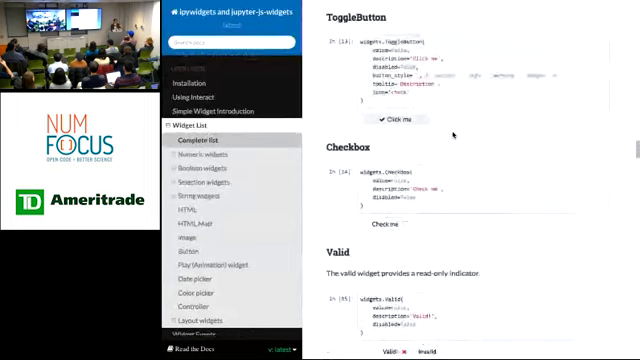
scroll("up", 3)
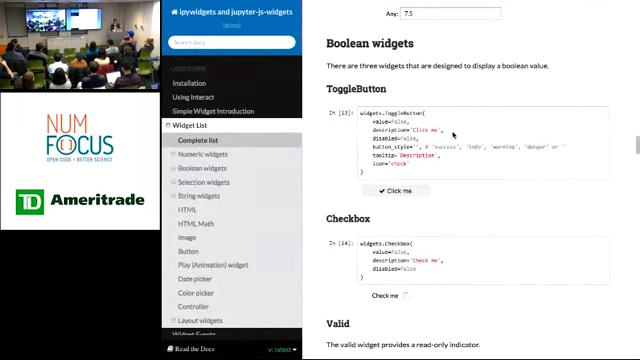
scroll("up", 3)
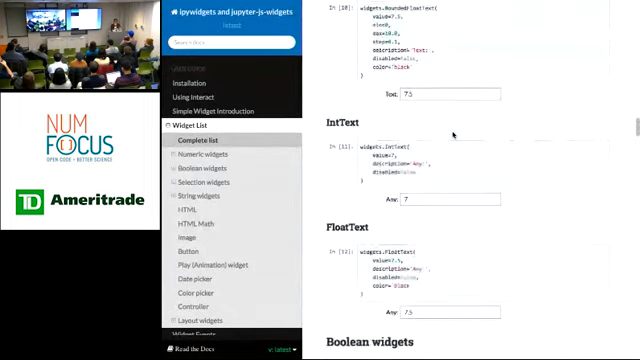
scroll("down", 3)
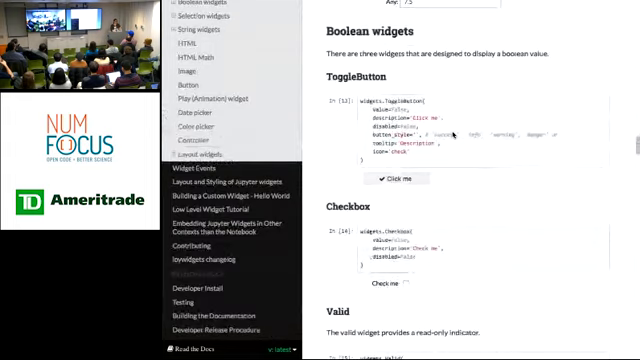
scroll("down", 3)
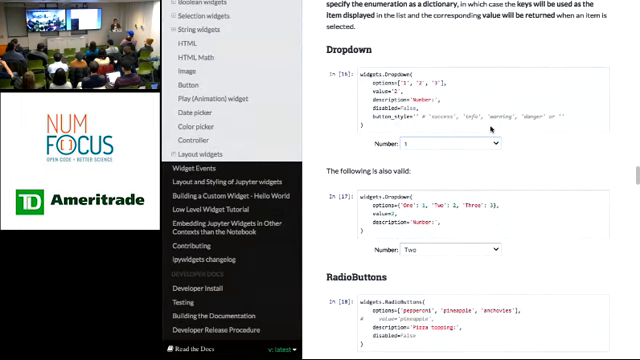
scroll("down", 3)
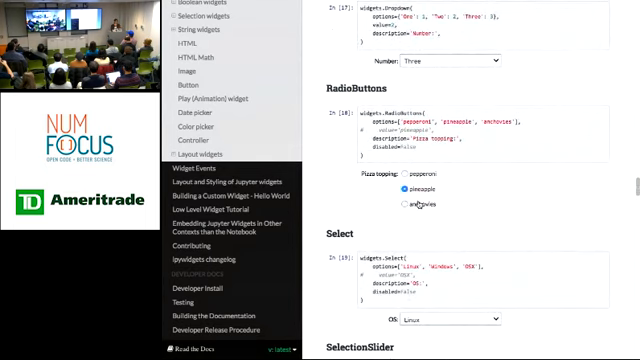
scroll("down", 3)
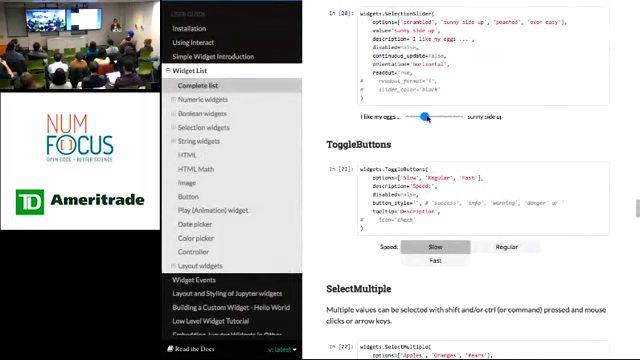
Drag the FloatSlider handle back and forth so its displayed value changes.
left_click_drag(428, 118, 462, 118)
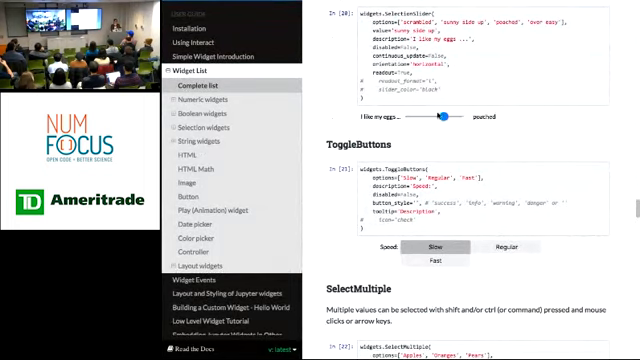
left_click_drag(440, 120, 470, 120)
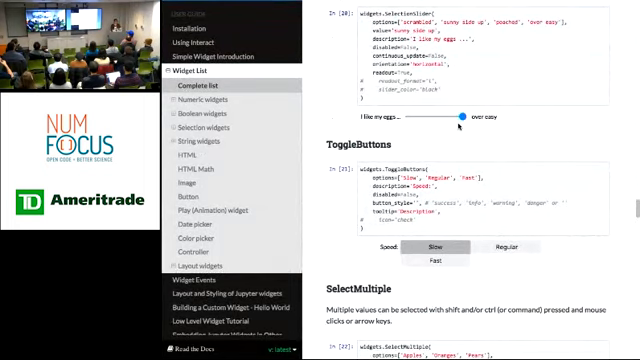
scroll("down", 3)
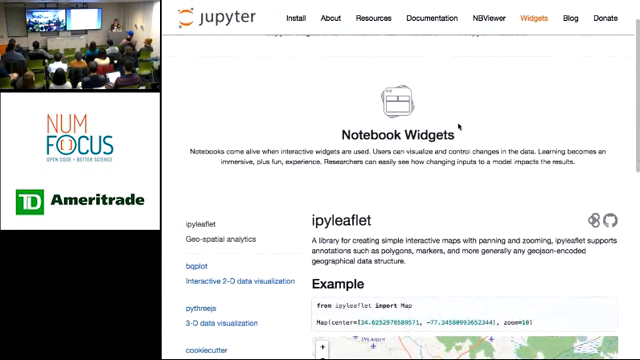
Scroll the jupyter.org Widgets gallery from the ipyleaflet map down to the bqplot colored scatter plot.
scroll("down", 3)
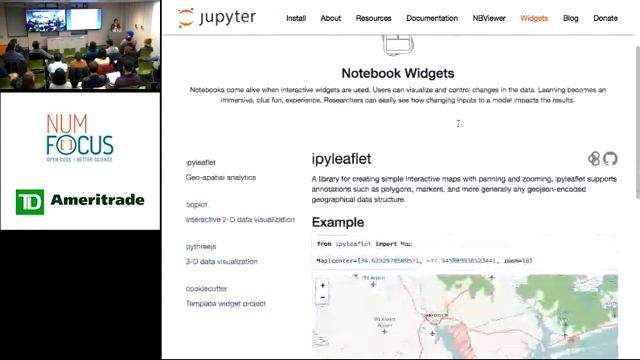
scroll("down", 3)
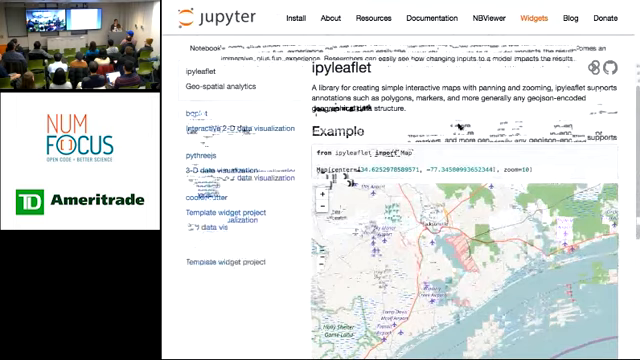
scroll("down", 3)
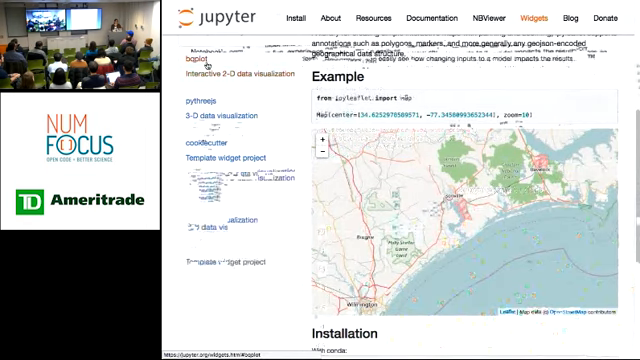
scroll("down", 3)
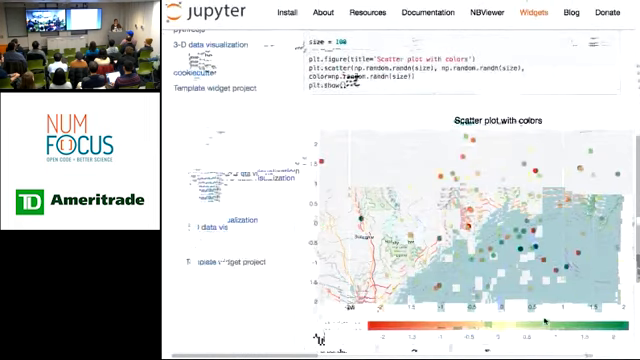
scroll("down", 3)
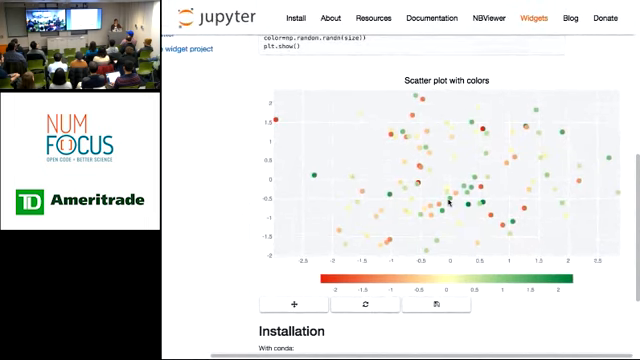
scroll("down", 3)
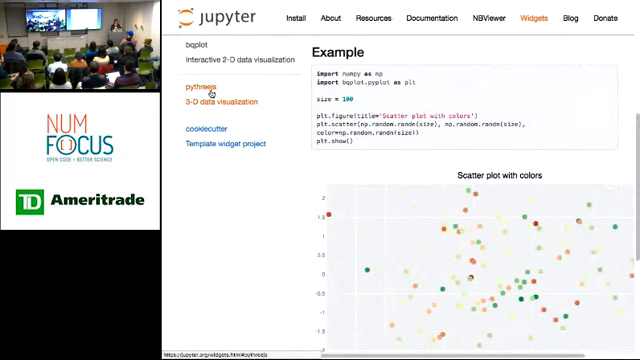
left_click(204, 86)
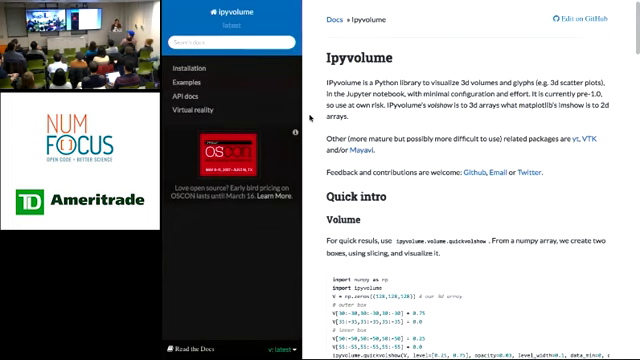
Scroll the ipyvolume docs past volume rendering, scatter and quiver examples to 'Built on ipywidgets'.
scroll("down", 3)
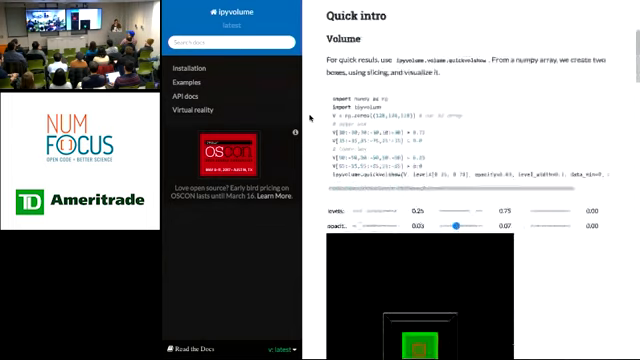
scroll("down", 3)
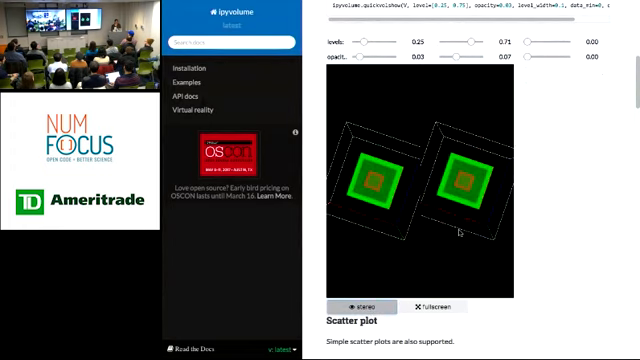
scroll("down", 3)
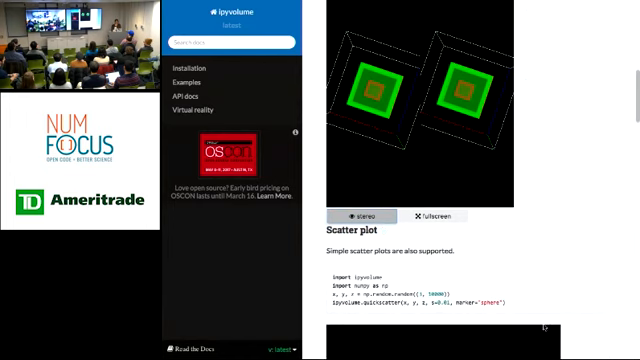
scroll("down", 3)
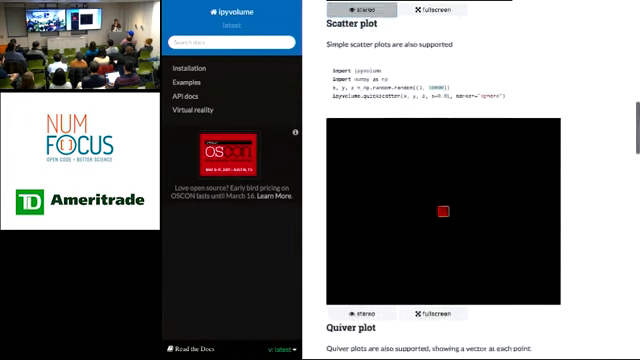
scroll("down", 3)
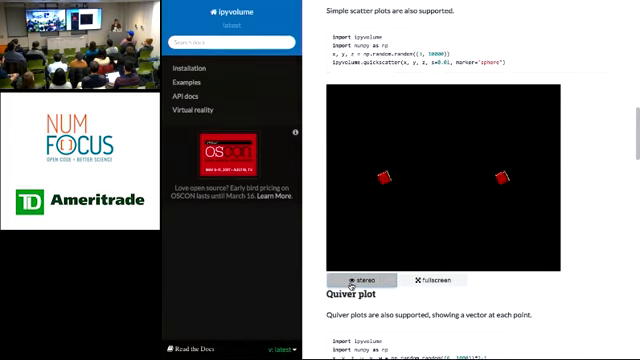
scroll("down", 3)
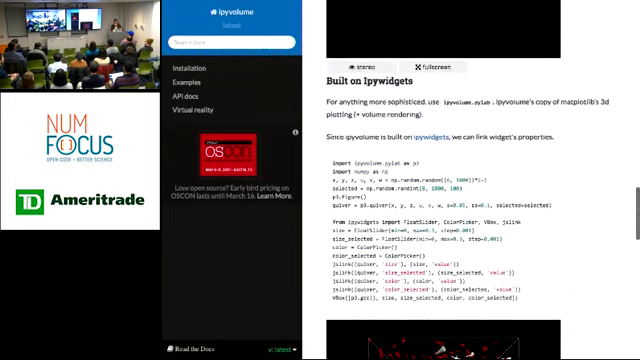
Scroll down to the widget-linked scatter plot code and its rendered point cloud.
scroll("down", 3)
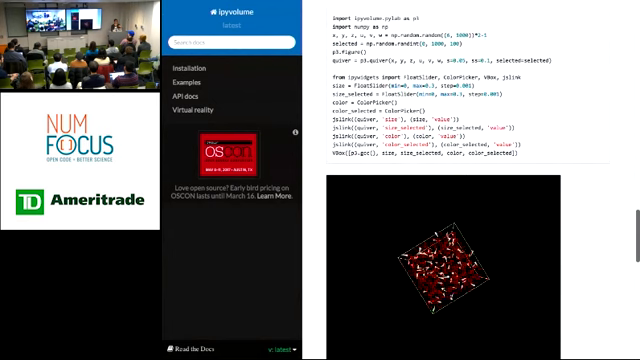
scroll("down", 3)
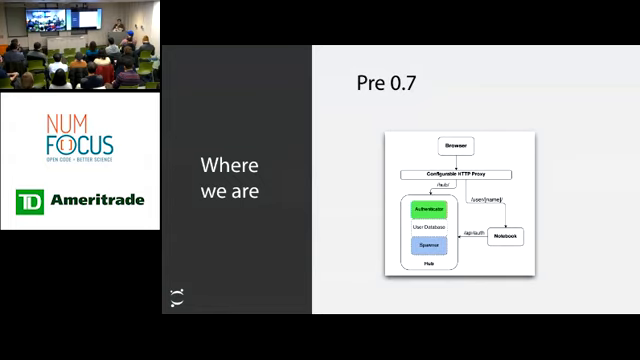
Advance to the '0.7 - 12/2016' slide defining Services, Managed and External Services.
key("Right")
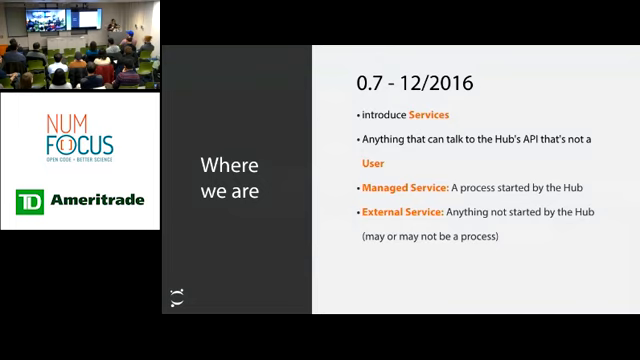
Advance past the '0.7 Services can...' slide to the 0.8 abstract Proxy API slide.
key("Right")
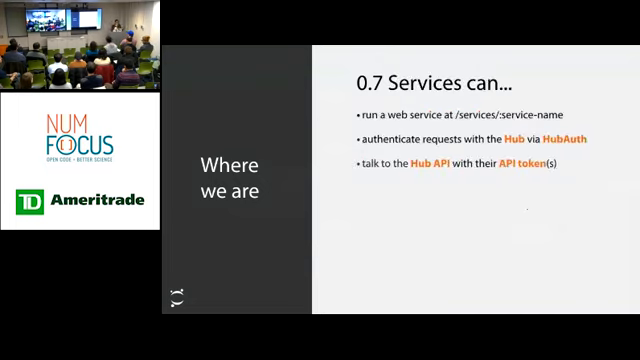
key("right")
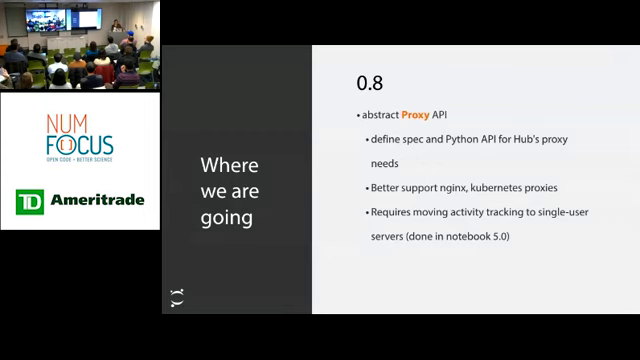
Advance to the 'Where we are going' slide on JupyterHub as an OAuth provider.
key("Right")
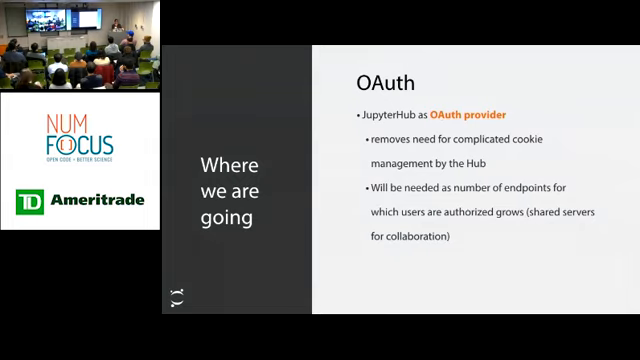
key("Right")
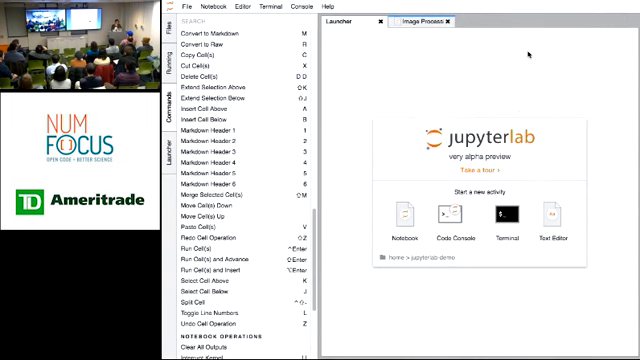
scroll("down", 3)
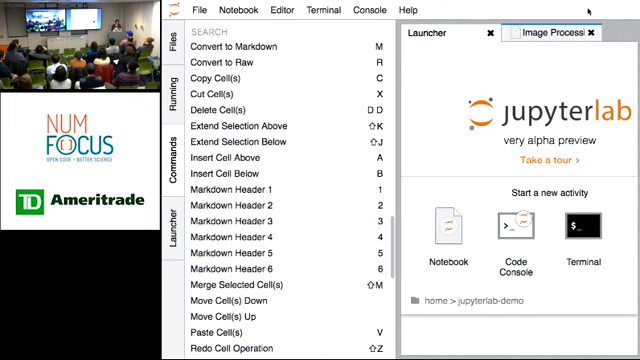
scroll("down", 3)
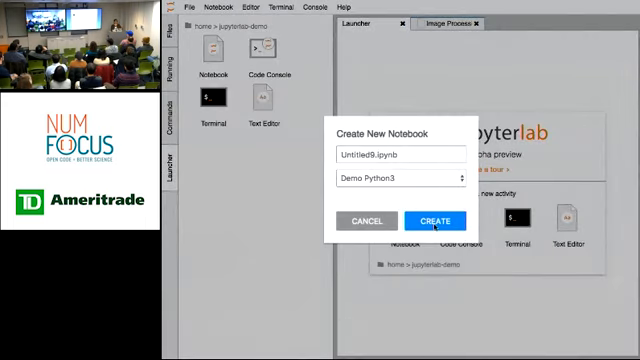
Choose New Notebook from the Files sidebar so the Create New Notebook dialog appears.
left_click(436, 220)
type("%")
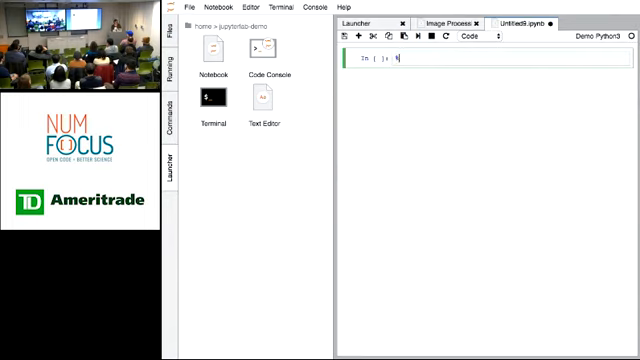
Enter %pylab inline and plot(rand(100)) in the new notebook to plot random data.
type("pylab inline")
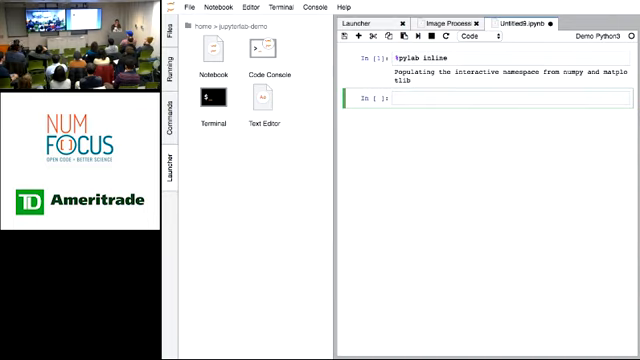
type("plot")
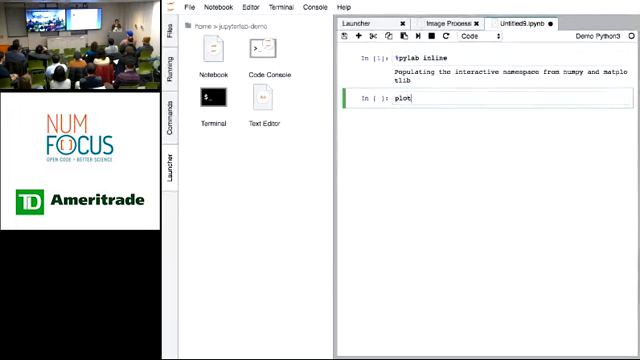
type(".rand(100))")
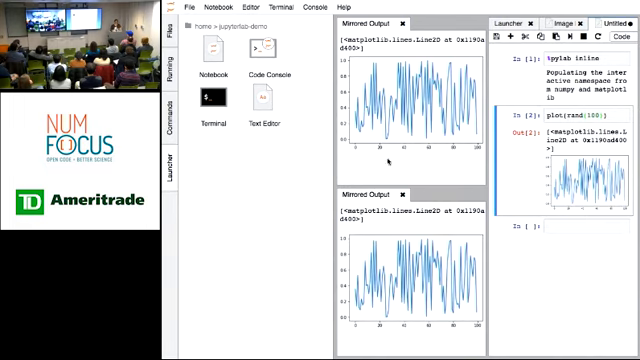
Switch to the skimage image manipulation notebook and scroll to the interactive cat image output.
left_click(552, 16)
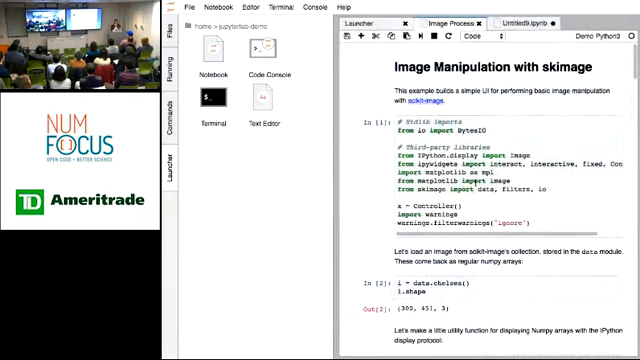
scroll("down", 3)
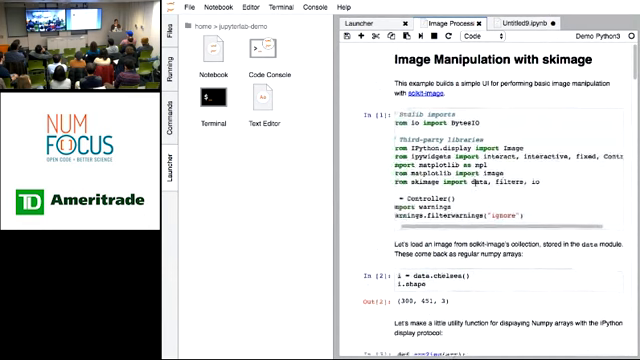
scroll("down", 3)
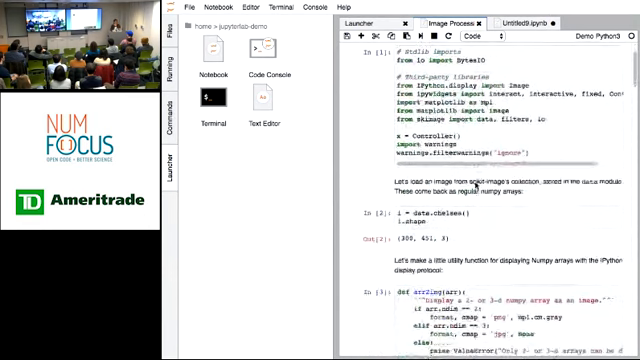
scroll("down", 3)
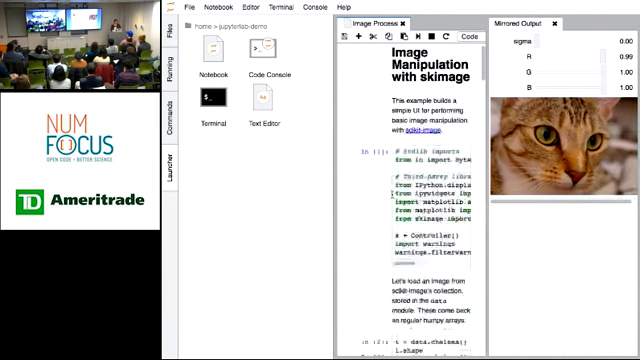
Scroll to the interact cell and drag the sigma slider up to blur the cat image.
scroll("down", 3)
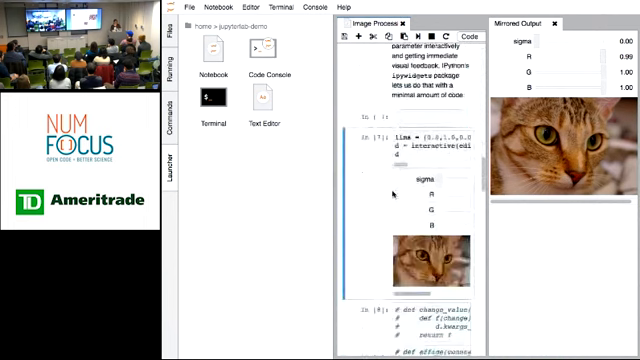
scroll("down", 3)
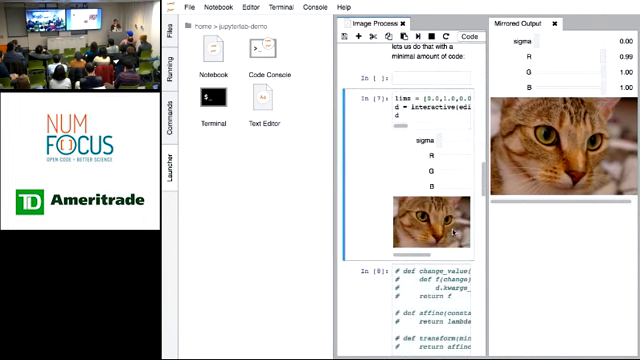
scroll("down", 3)
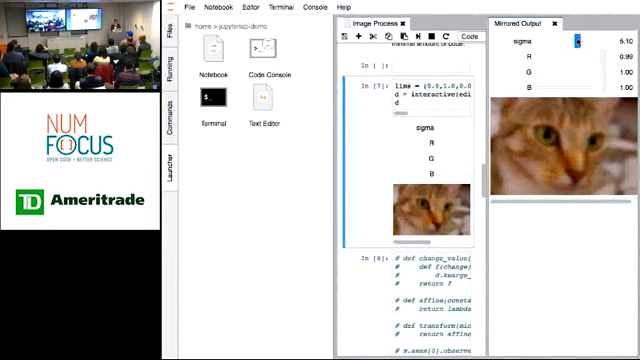
left_click_drag(574, 48, 620, 48)
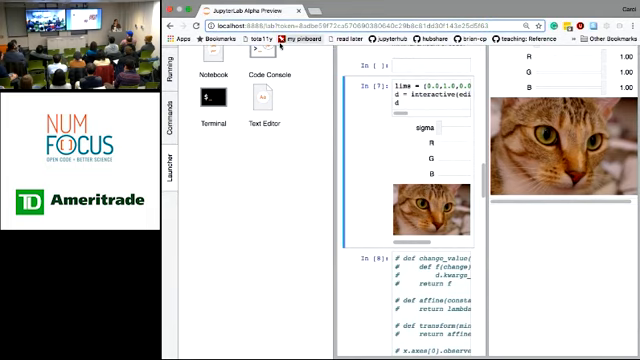
mouse_move(300, 40)
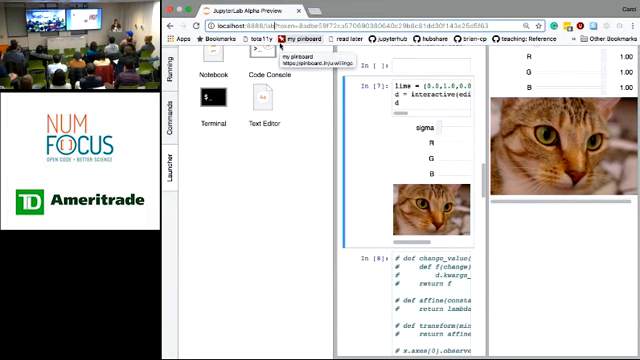
Load the /lab URL to reach the JupyterLab alpha preview with its launcher and file browser.
left_click(400, 24)
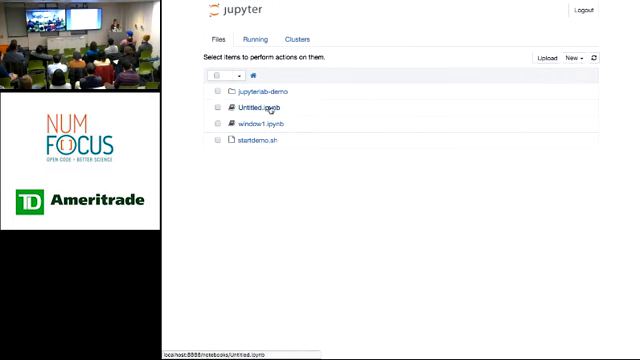
left_click(258, 88)
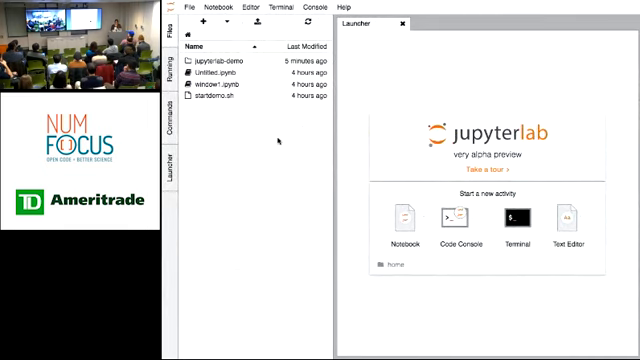
Enter the jupyterlab-demo folder and locate the Markdown+Python example file.
left_click(220, 62)
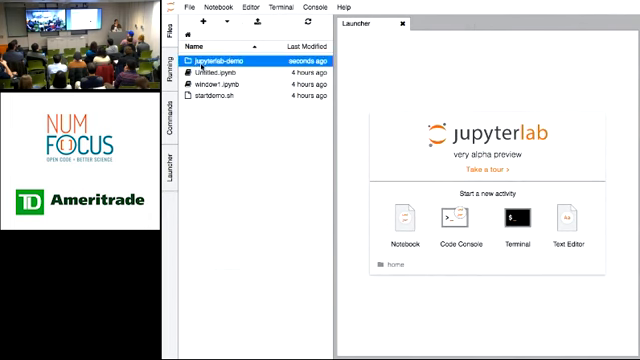
double_click(220, 60)
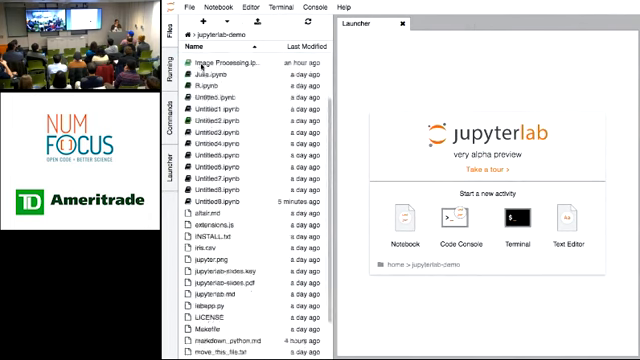
scroll("down", 3)
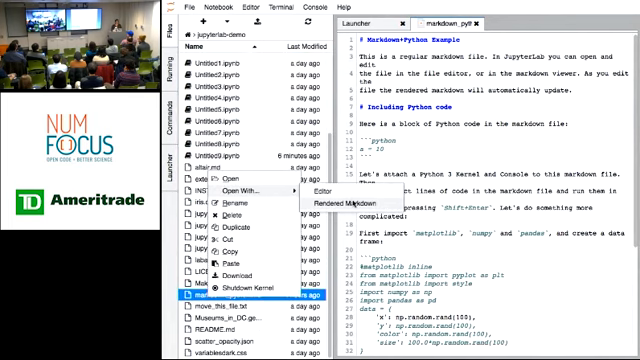
Show the markdown file as a rendered preview beside its editable source.
left_click(308, 200)
type("and Julia ")
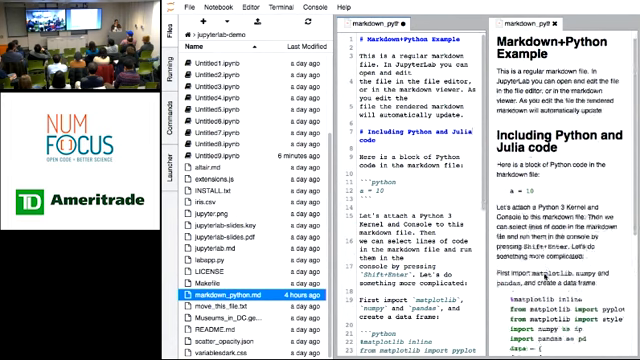
scroll("down", 3)
type("console")
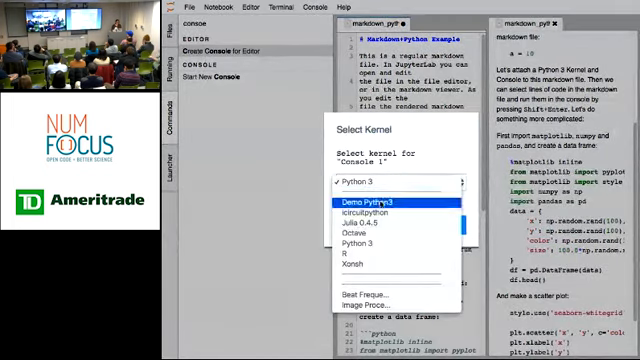
Start the editor's linked console with the Python 3 kernel and run the markdown's code into it.
left_click(400, 200)
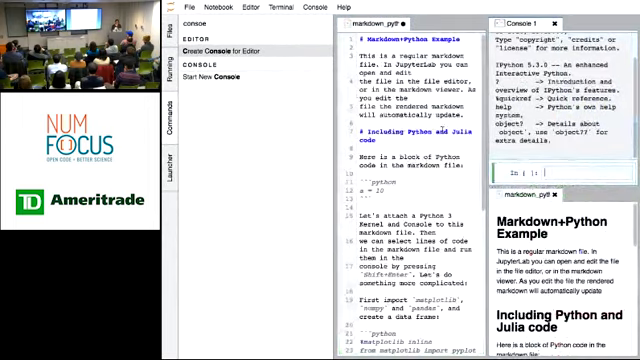
scroll("down", 3)
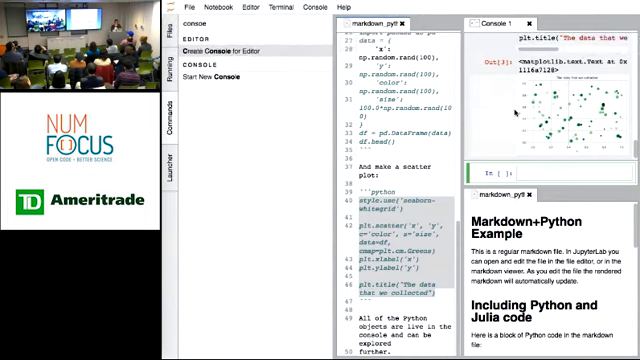
mouse_move(428, 48)
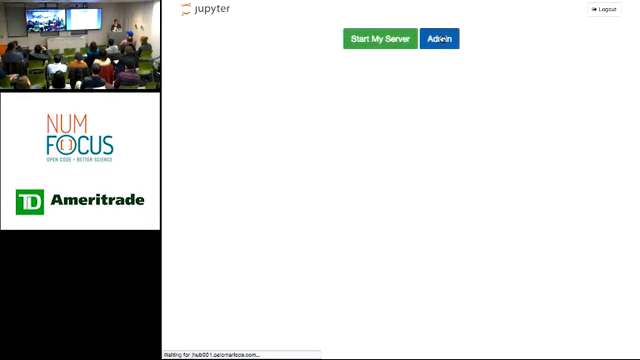
Show the JupyterHub admin list of users with their server controls.
left_click(440, 38)
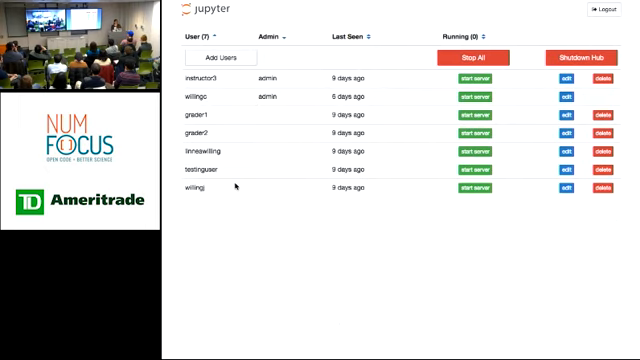
mouse_move(410, 136)
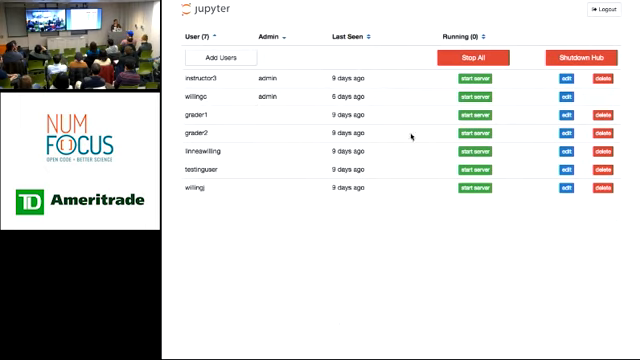
mouse_move(364, 240)
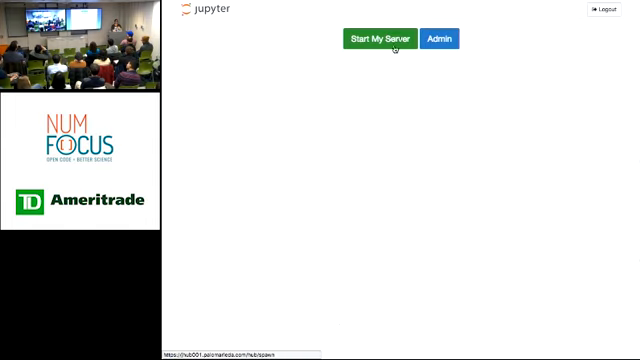
Start the personal notebook server from the JupyterHub home page.
left_click(376, 38)
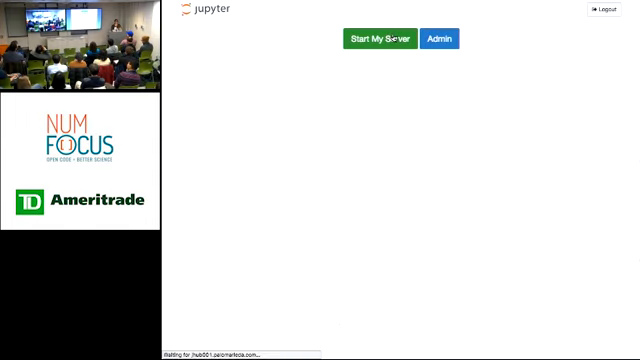
left_click(378, 40)
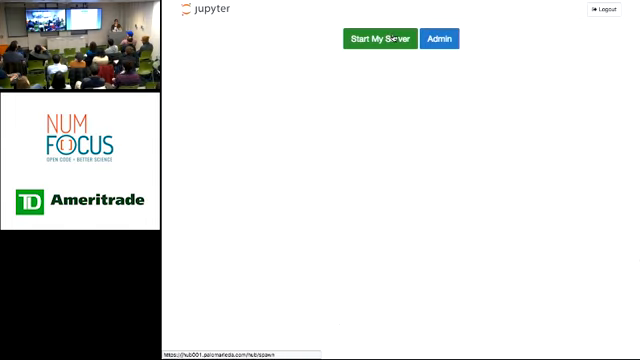
left_click(376, 40)
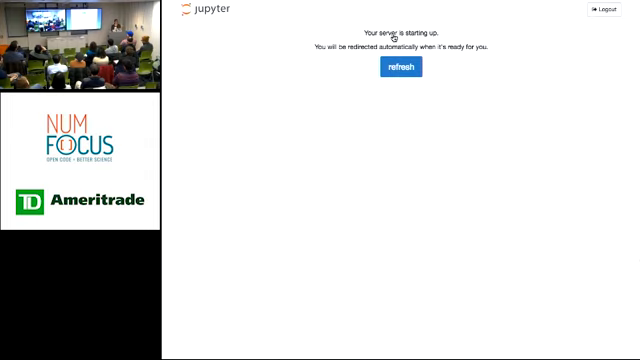
Refresh the starting-up page to reach the running server's file list.
left_click(400, 68)
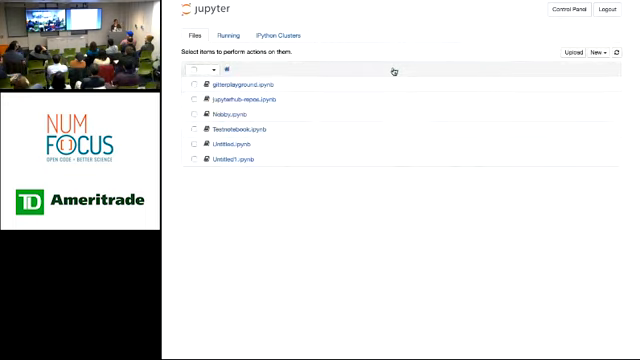
mouse_move(332, 104)
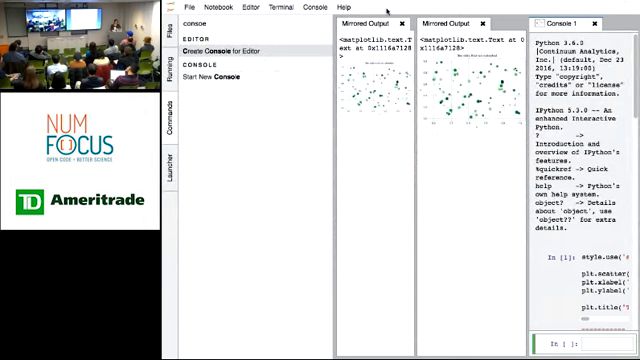
Scroll through the demo folder's file list in JupyterLab on the hub server.
scroll("down", 3)
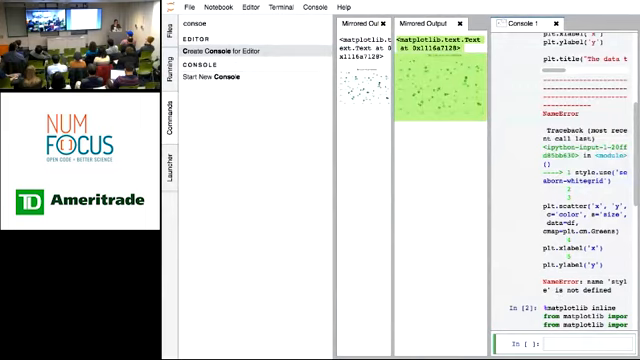
mouse_move(278, 320)
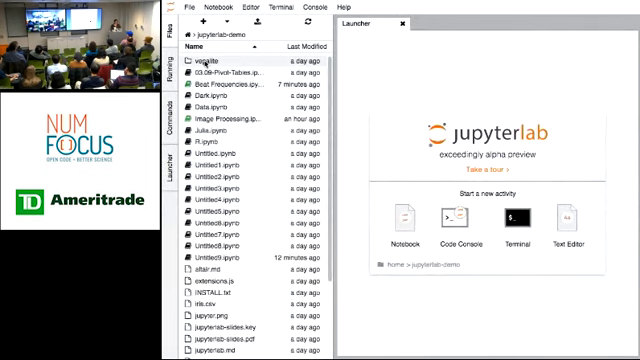
Open iris.csv from the file browser as a table of sepal and petal measurements.
scroll("down", 3)
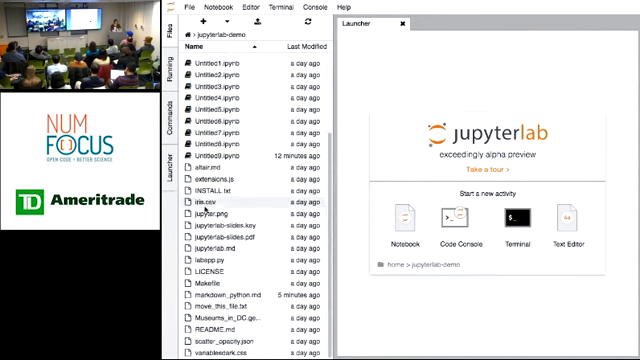
left_click(210, 204)
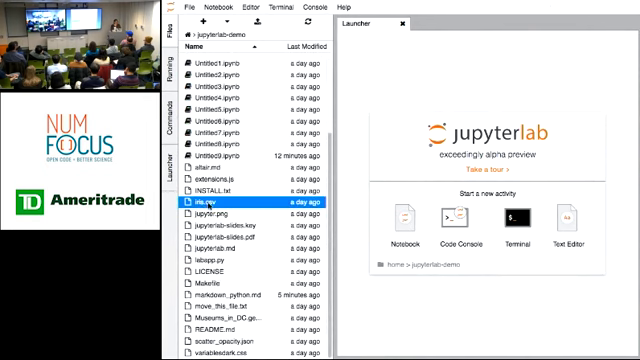
double_click(212, 204)
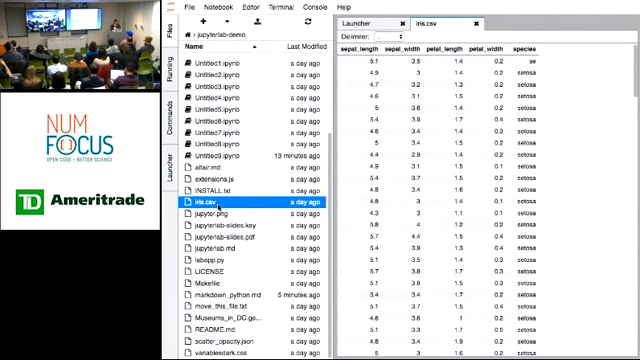
Show iris.csv as raw comma-separated text in an editor beside the table.
right_click(210, 200)
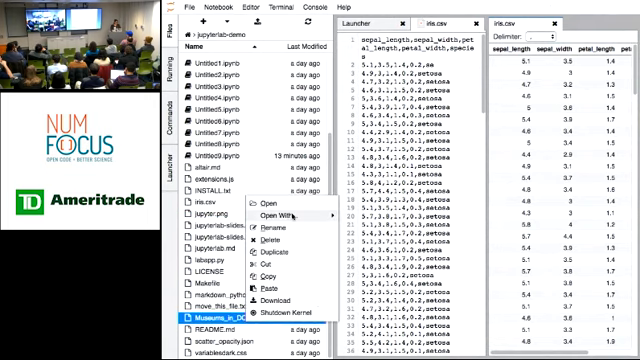
mouse_move(284, 214)
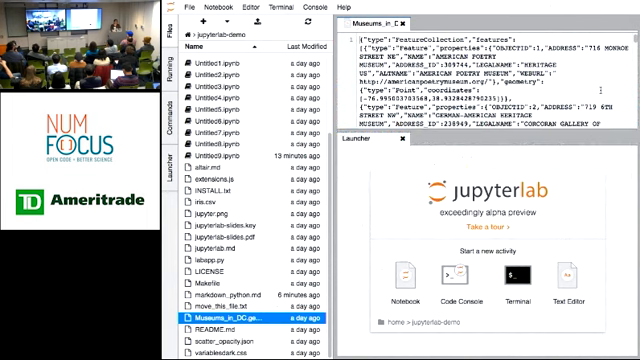
Scroll the file browser toward the Museums_in_DC GeoJSON file.
scroll("down", 3)
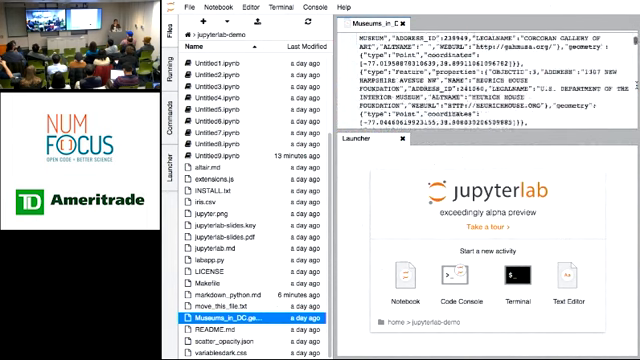